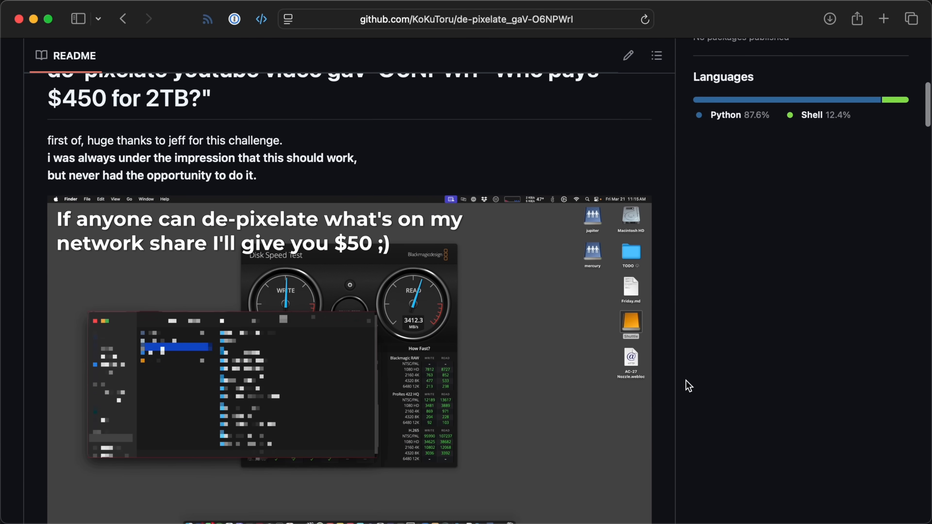
Read the README through the Explanation and ffmpeg frame extraction to the V1 'finding the window position' heading.
{"action": "scroll", "scroll_direction": "down", "scroll_amount": 3}
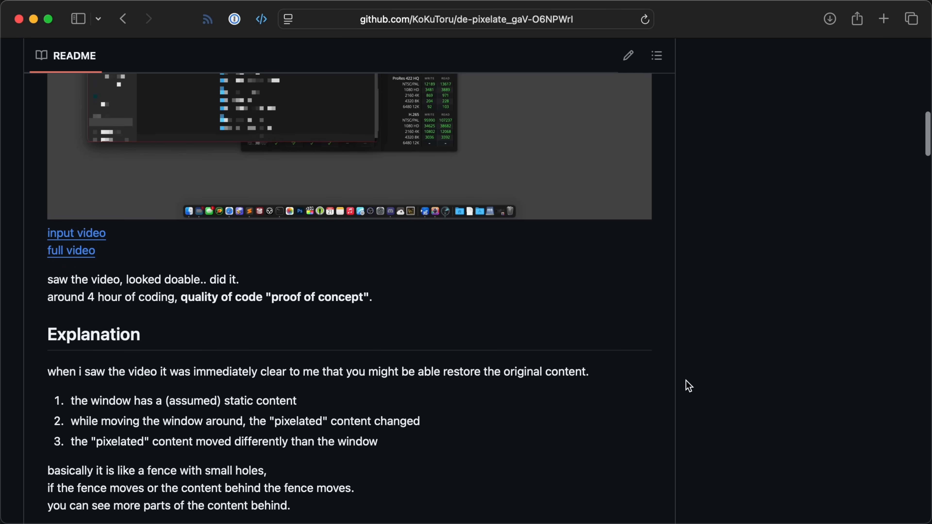
{"action": "scroll", "scroll_direction": "down", "scroll_amount": 3}
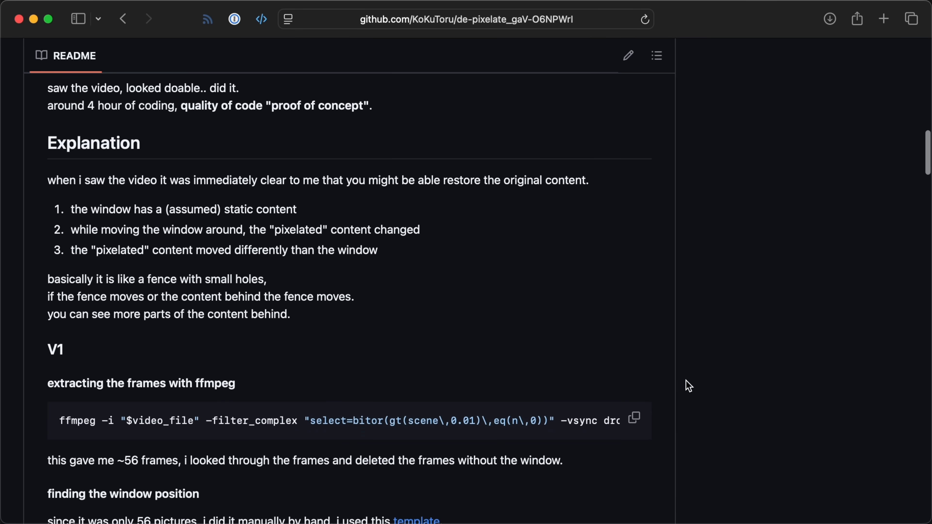
{"action": "scroll", "scroll_direction": "down", "scroll_amount": 3}
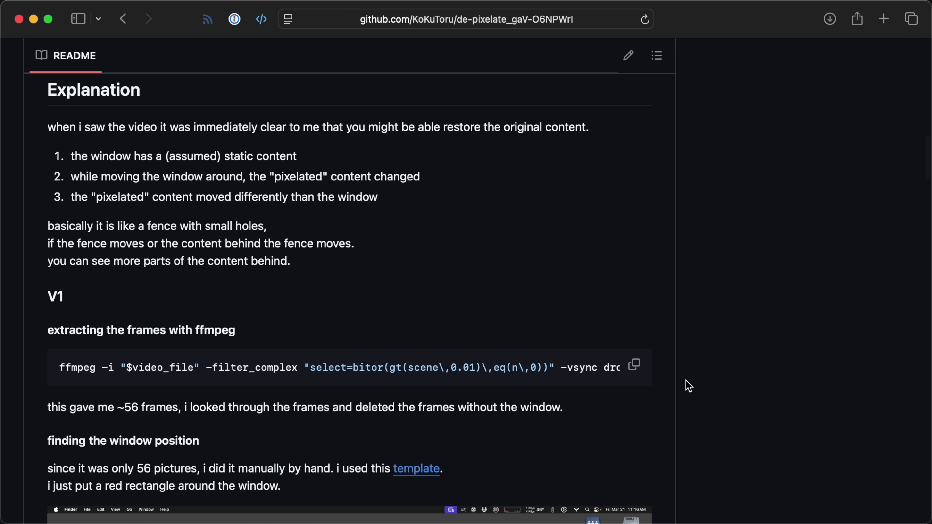
{"action": "scroll", "scroll_direction": "down", "scroll_amount": 3}
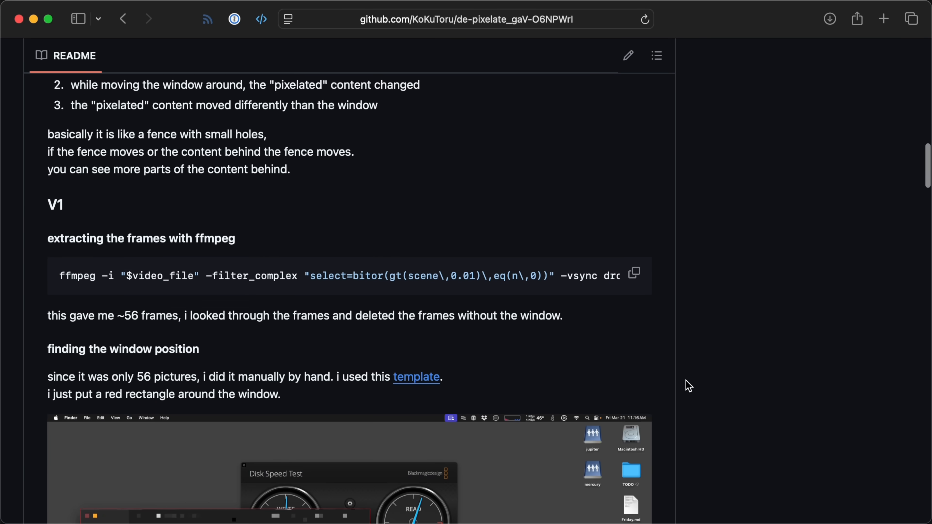
{"action": "scroll", "scroll_direction": "down", "scroll_amount": 3}
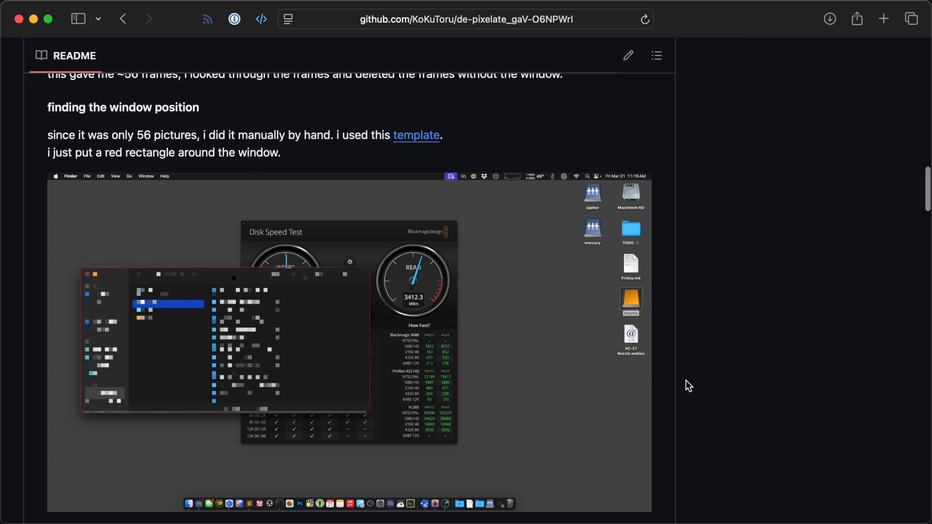
{"action": "scroll", "scroll_direction": "down", "scroll_amount": 3}
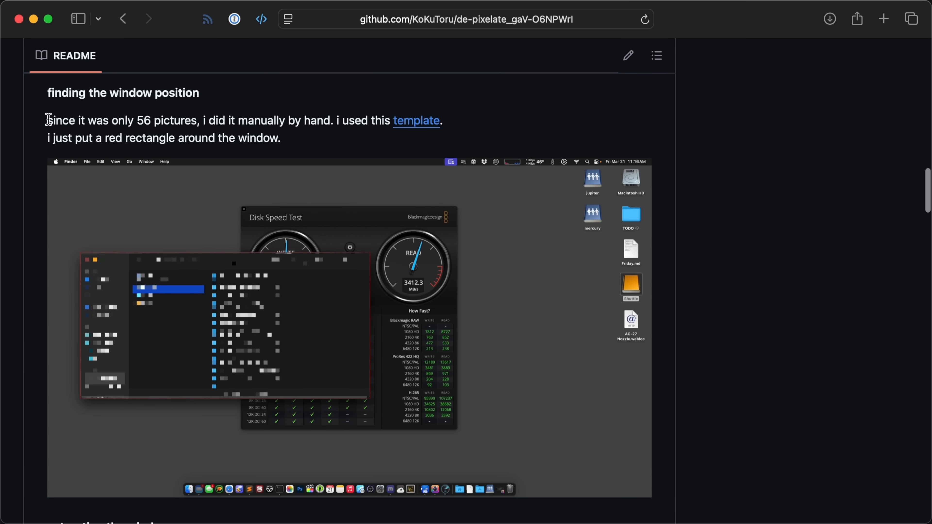
Highlight the sentence about doing the 56 pictures by hand, then read on to 'extracting the cells (pixels)'.
{"action": "left_click_drag", "start_coordinate": [48, 120], "coordinate": [329, 120]}
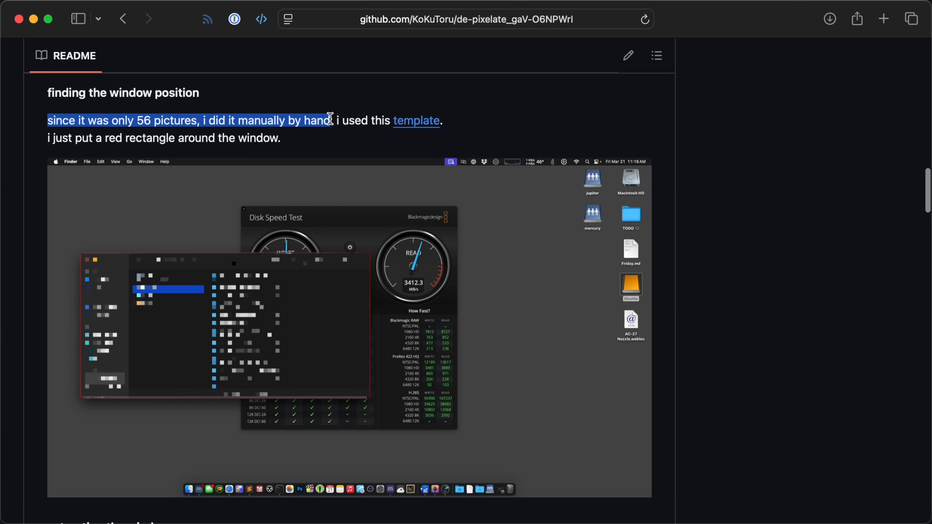
{"action": "mouse_move", "coordinate": [695, 290]}
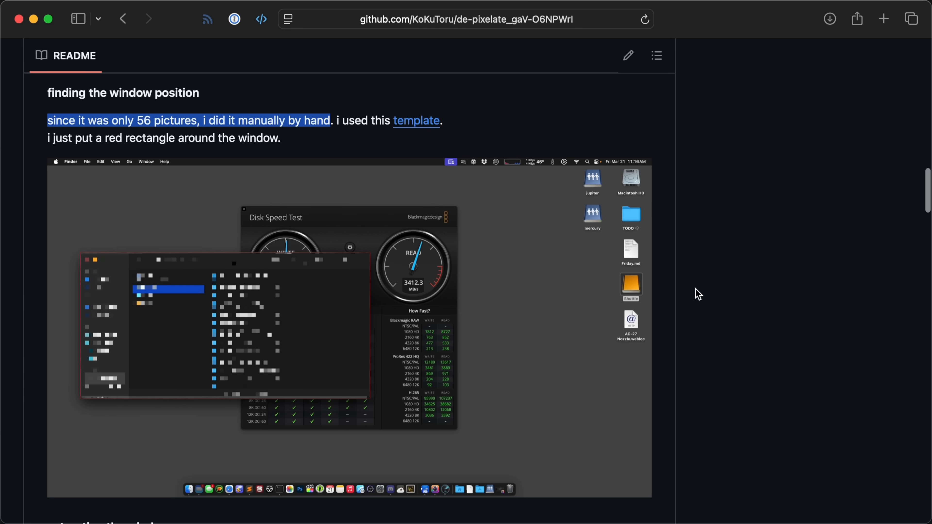
{"action": "scroll", "scroll_direction": "down", "scroll_amount": 3}
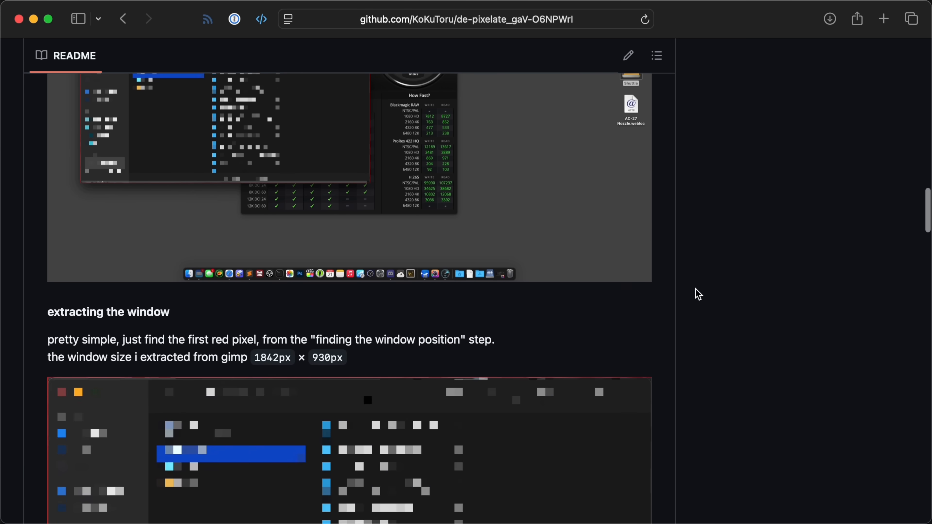
{"action": "scroll", "scroll_direction": "down", "scroll_amount": 3}
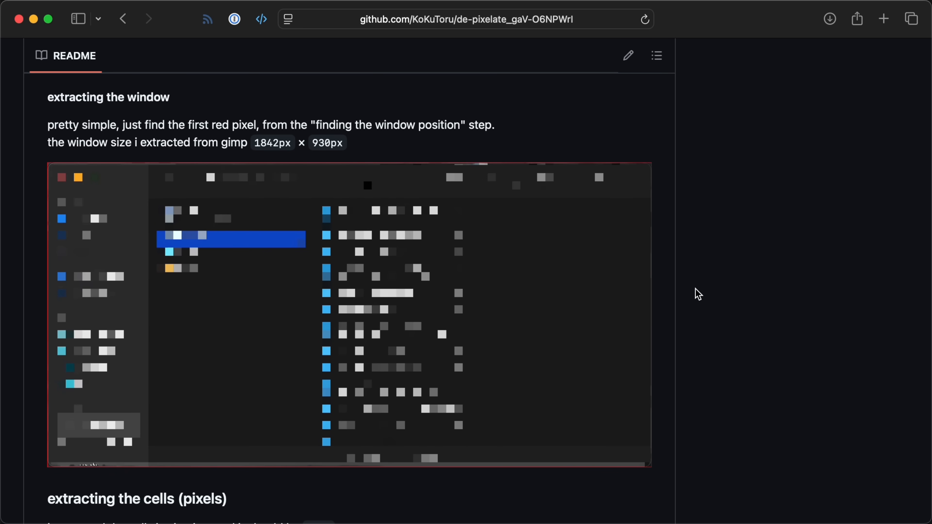
{"action": "scroll", "scroll_direction": "down", "scroll_amount": 3}
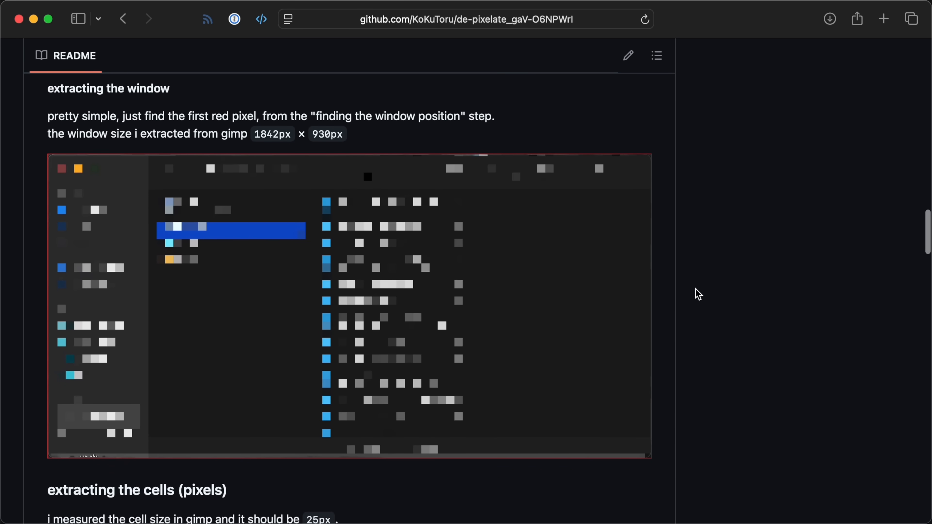
{"action": "scroll", "scroll_direction": "down", "scroll_amount": 3}
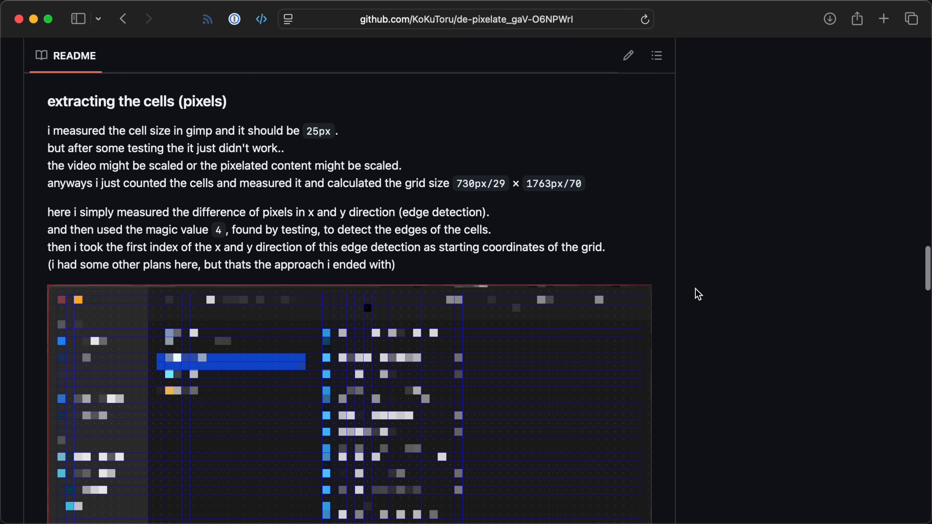
{"action": "scroll", "scroll_direction": "down", "scroll_amount": 3}
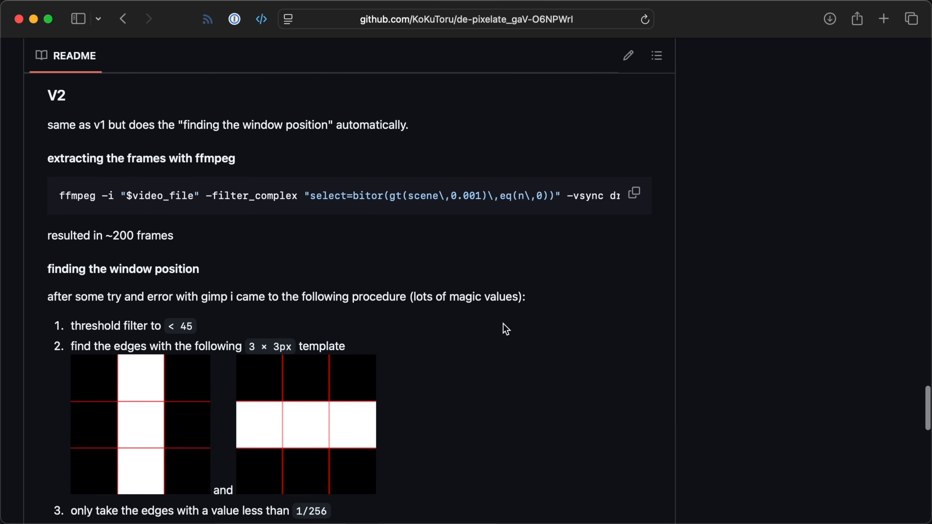
Highlight the V2 summary sentence saying it finds the window position automatically.
{"action": "left_click_drag", "start_coordinate": [48, 125], "coordinate": [235, 124]}
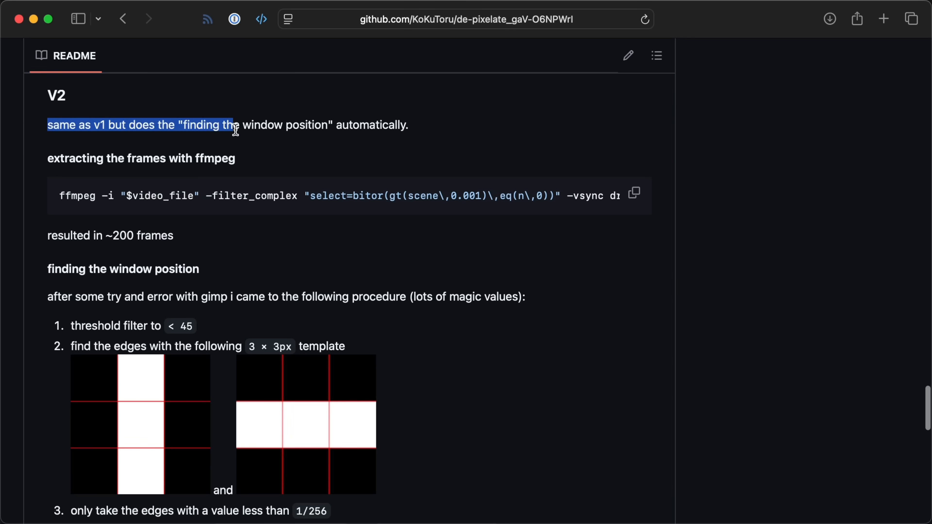
{"action": "left_click_drag", "start_coordinate": [235, 125], "coordinate": [408, 124]}
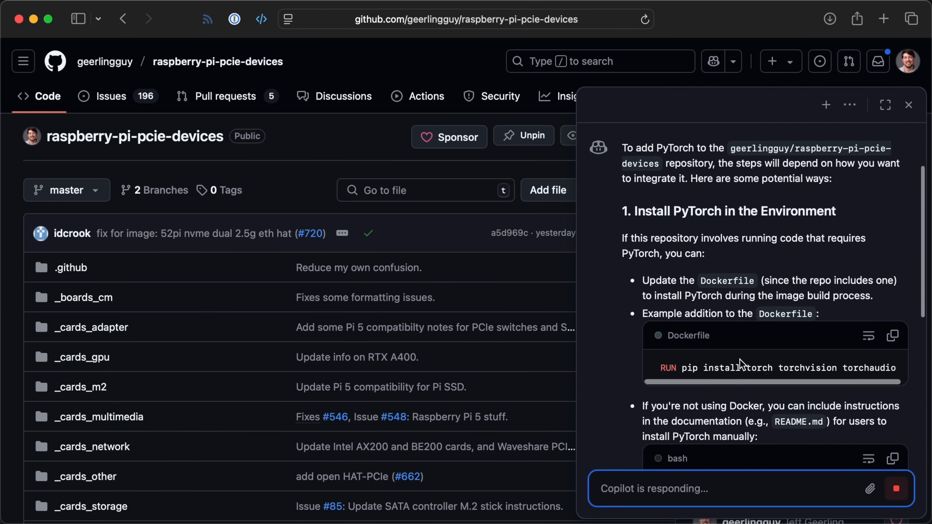
Read Copilot's answer down to the '2. Add PyTorch-Related Code' section.
{"action": "scroll", "scroll_direction": "down", "scroll_amount": 3}
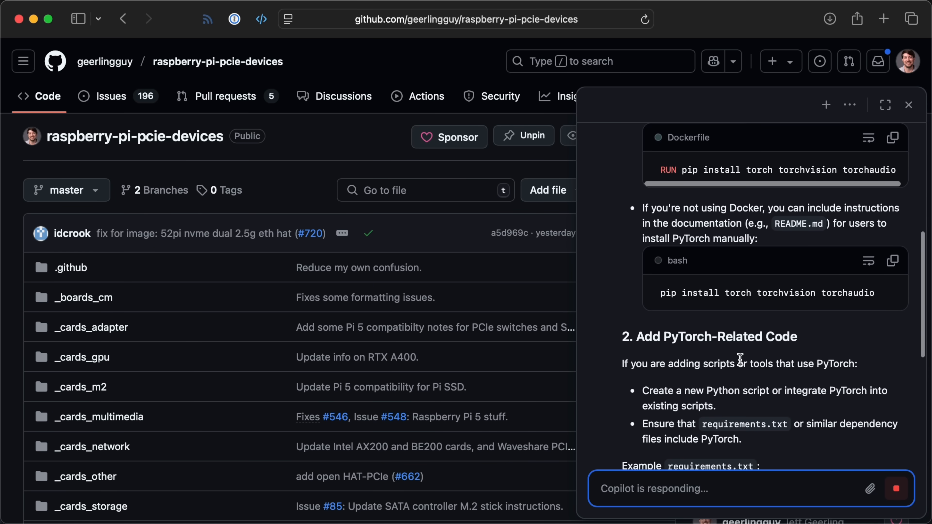